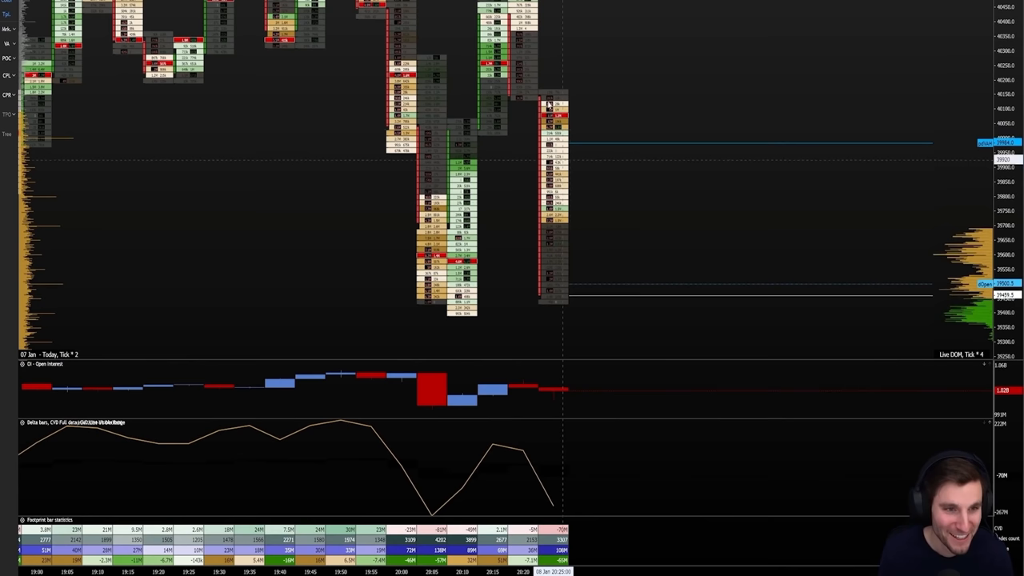
pyautogui.moveTo(576, 211)
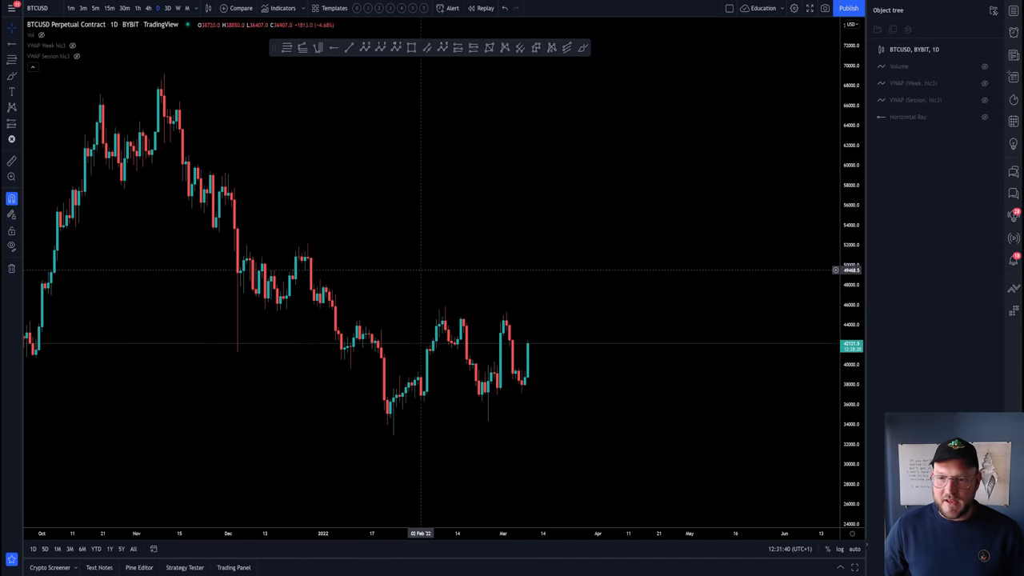
pyautogui.moveTo(411, 266)
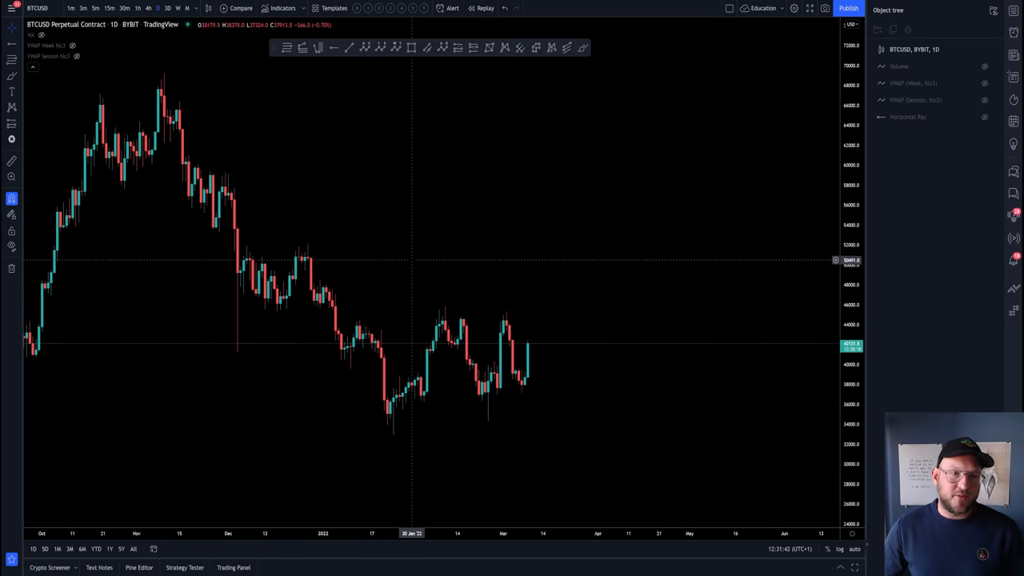
pyautogui.moveTo(400, 219)
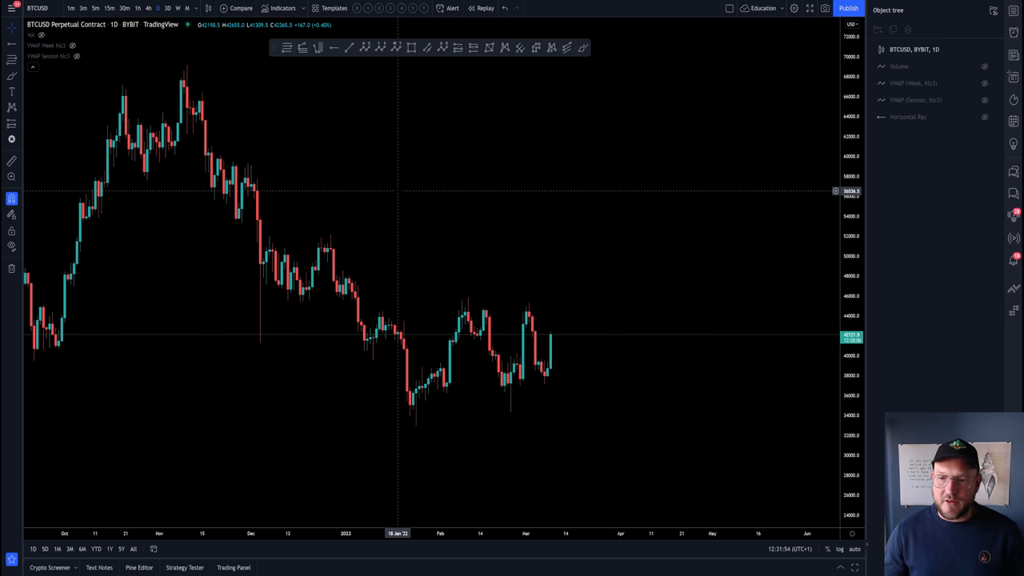
pyautogui.moveTo(380, 188)
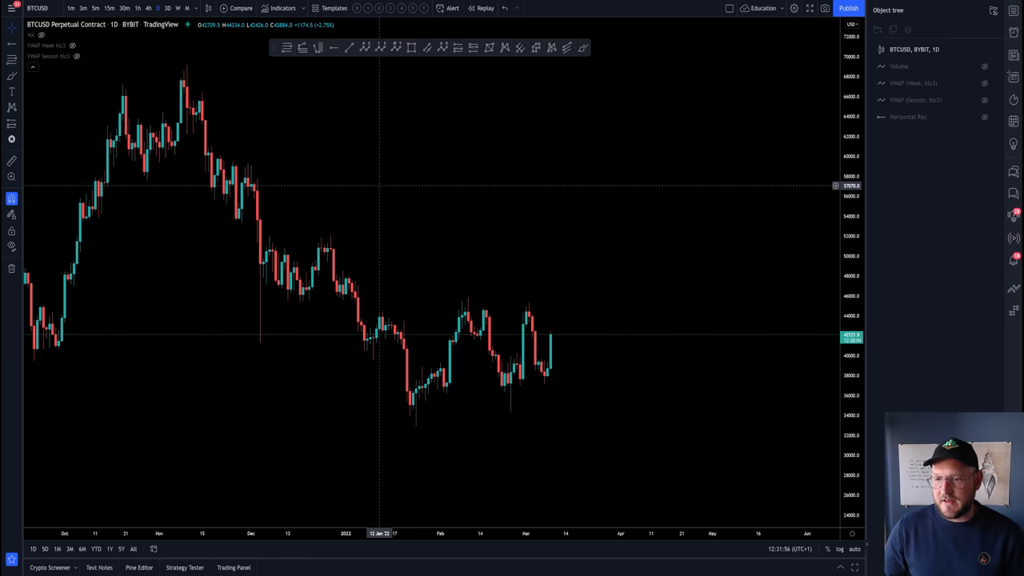
pyautogui.moveTo(358, 174)
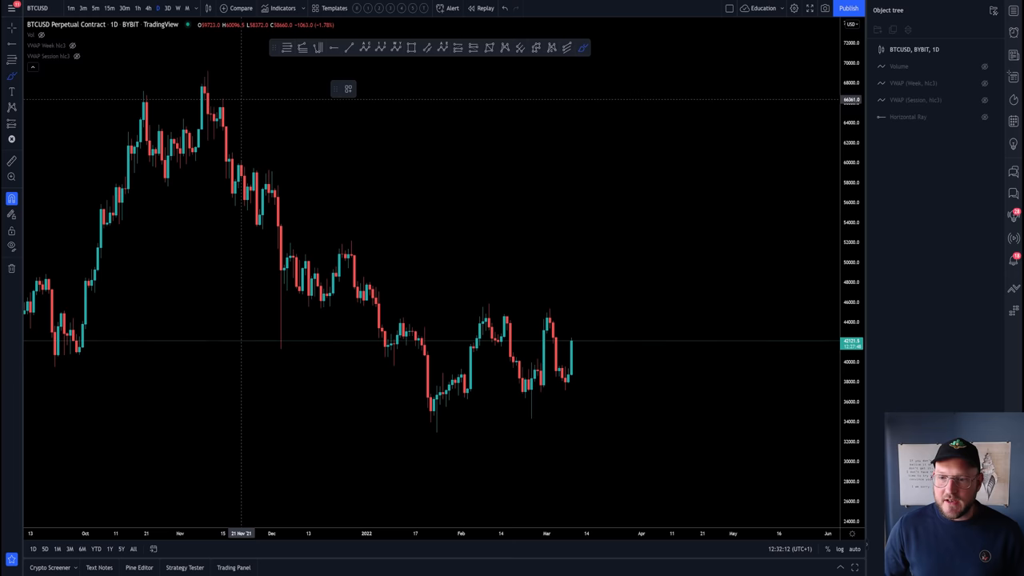
# - Brush the November-high downtrend, range top and range bottom, then show weekly candles
pyautogui.moveTo(200, 82); pyautogui.dragTo(452, 412)
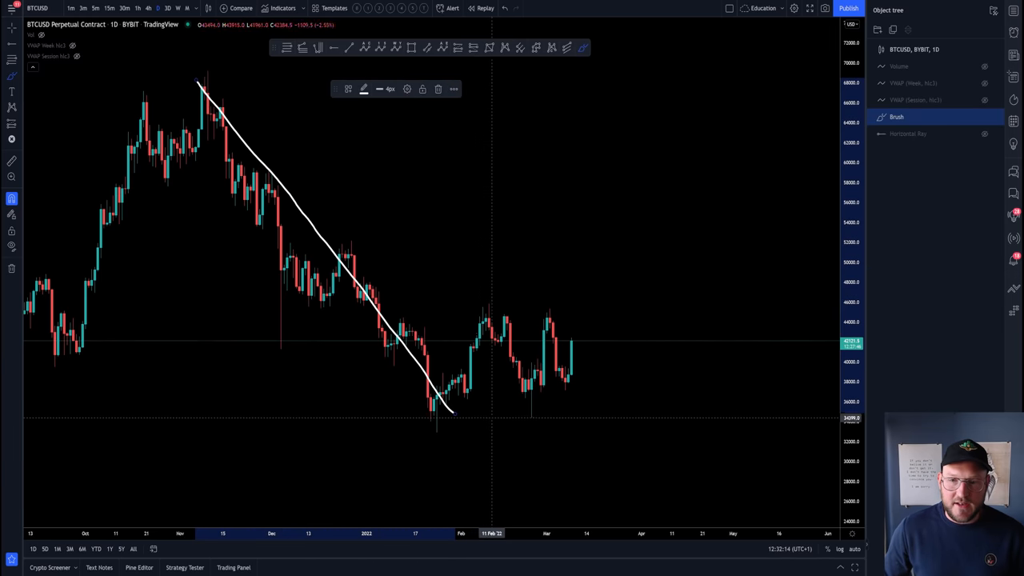
pyautogui.moveTo(400, 319)
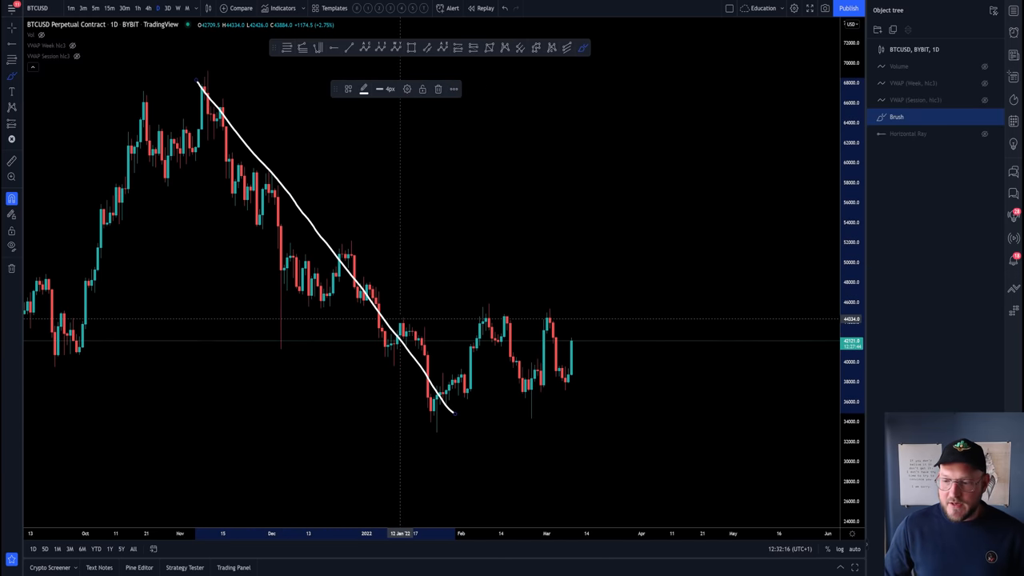
pyautogui.moveTo(384, 307); pyautogui.dragTo(588, 315)
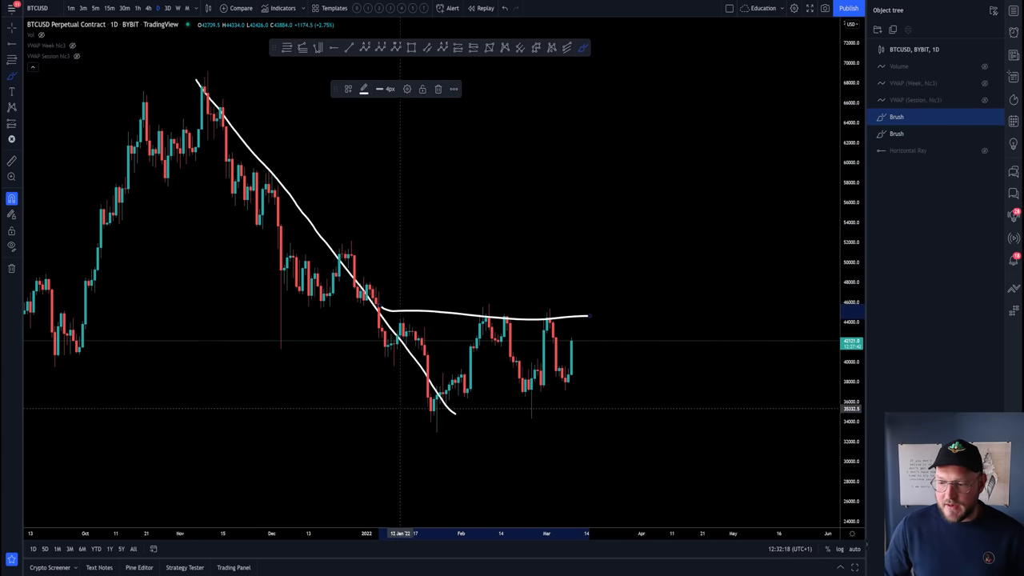
pyautogui.moveTo(404, 408); pyautogui.dragTo(620, 404)
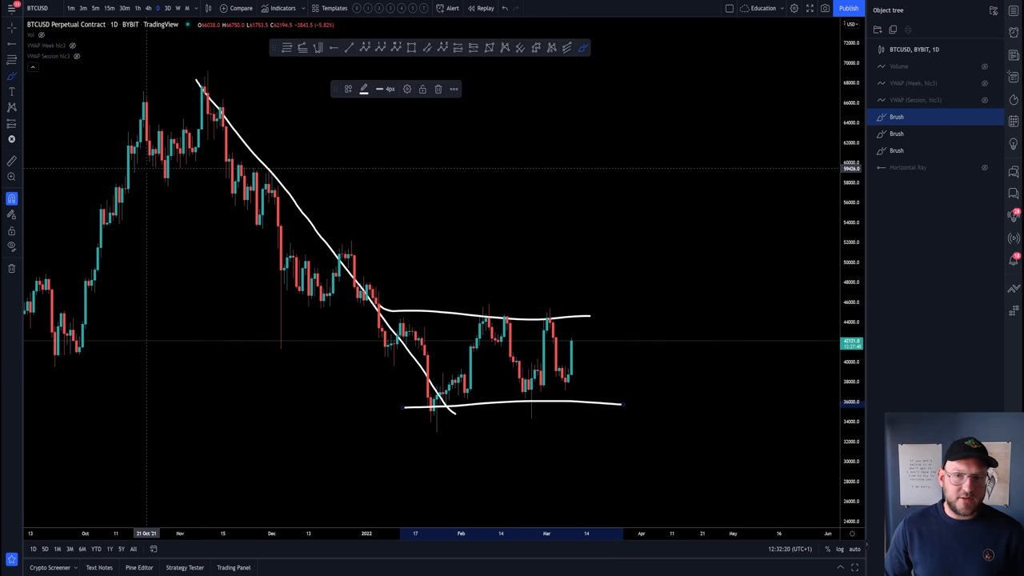
pyautogui.click(177, 8)
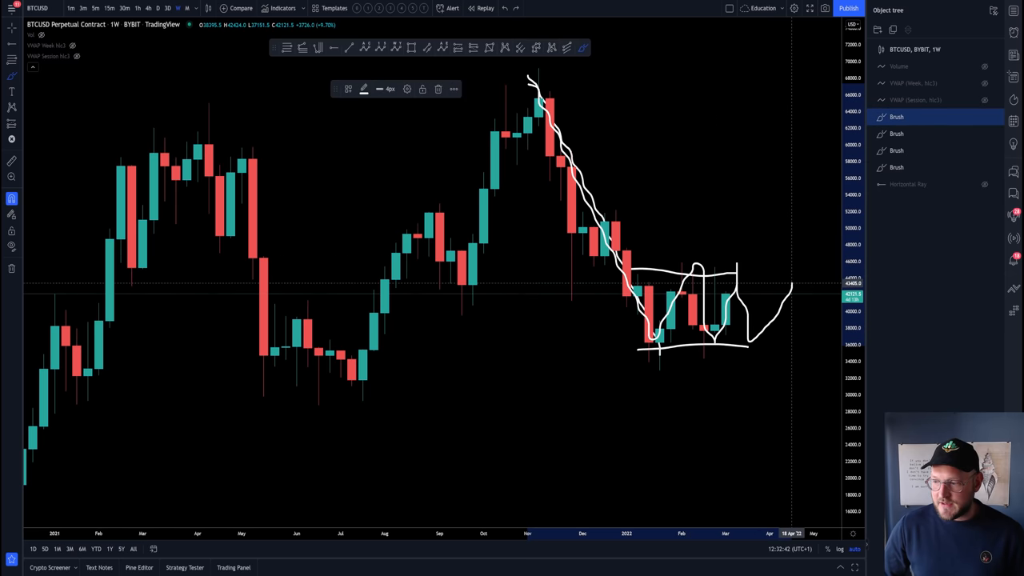
# - Brush a projected zigzag inside the range, then select a brush sketch for removal
pyautogui.moveTo(791, 288); pyautogui.dragTo(803, 428)
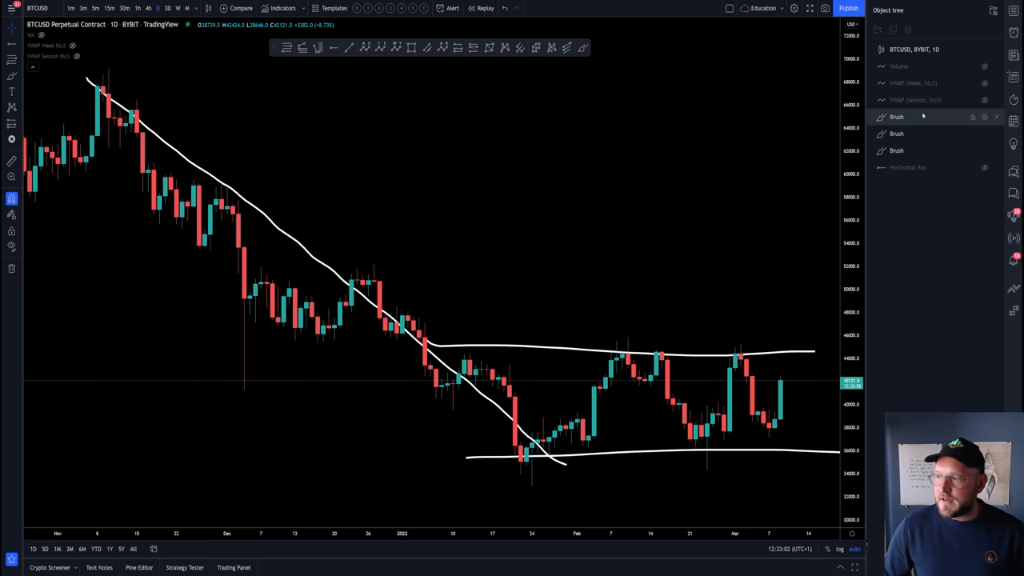
pyautogui.click(996, 117)
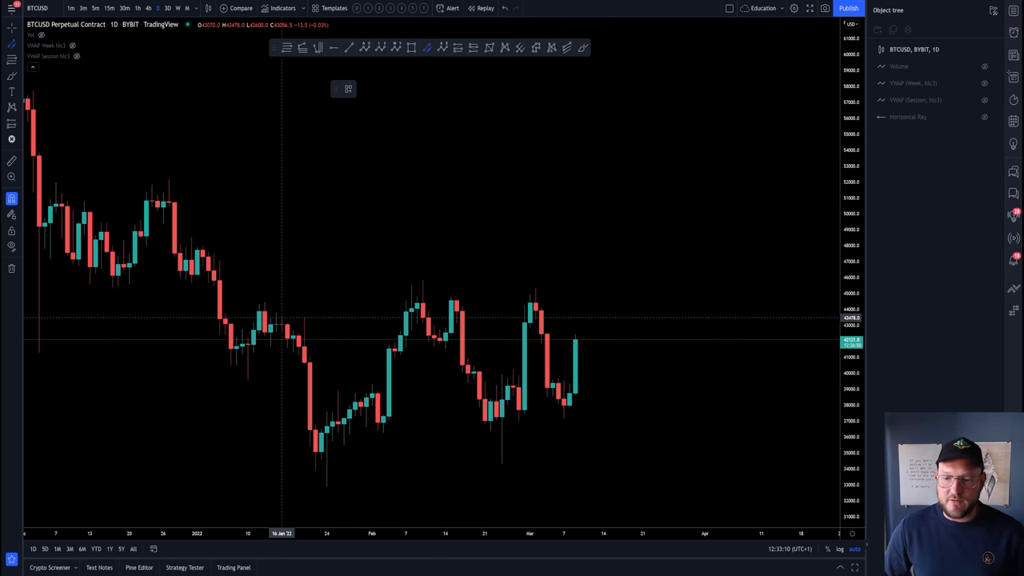
pyautogui.moveTo(259, 311)
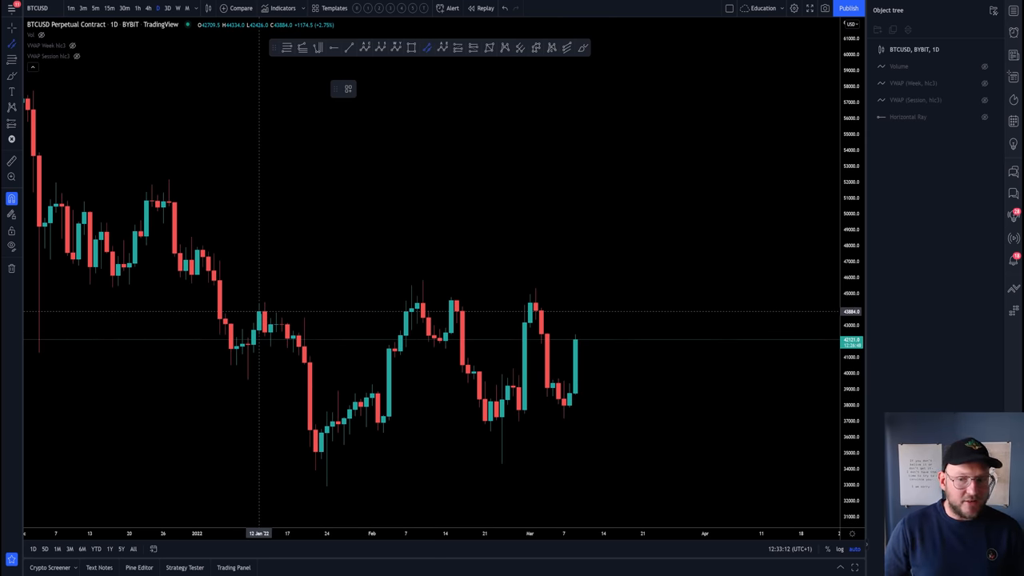
pyautogui.moveTo(446, 300)
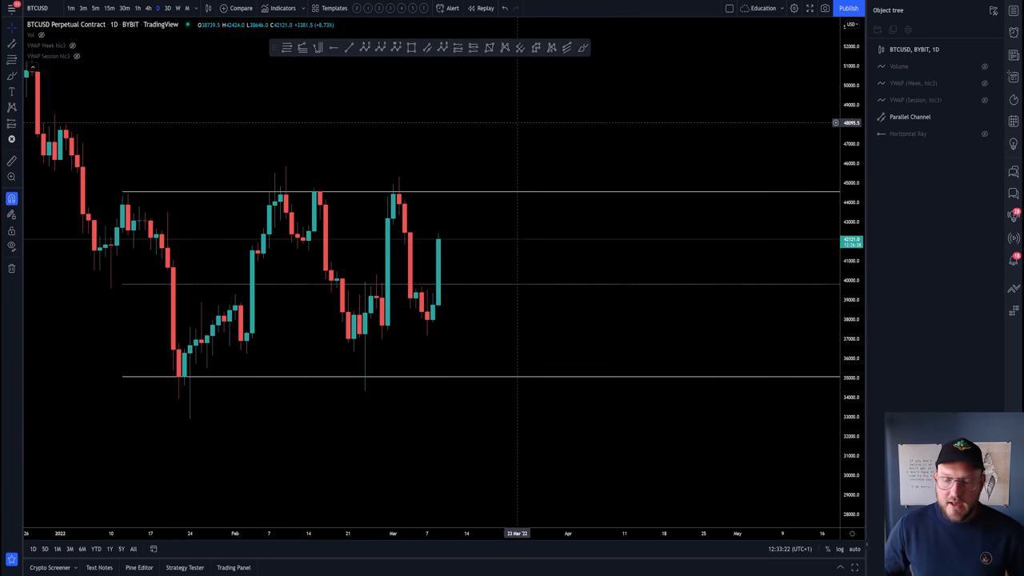
# - Frame the 35,000–45,000 range with a parallel channel and move to 4-hour candles
pyautogui.click(410, 47)
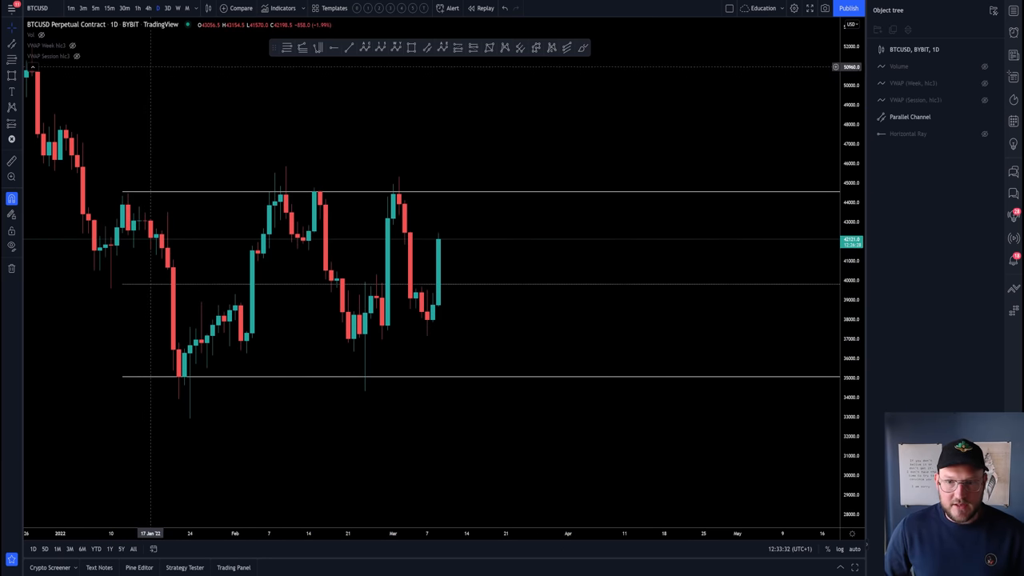
pyautogui.click(147, 8)
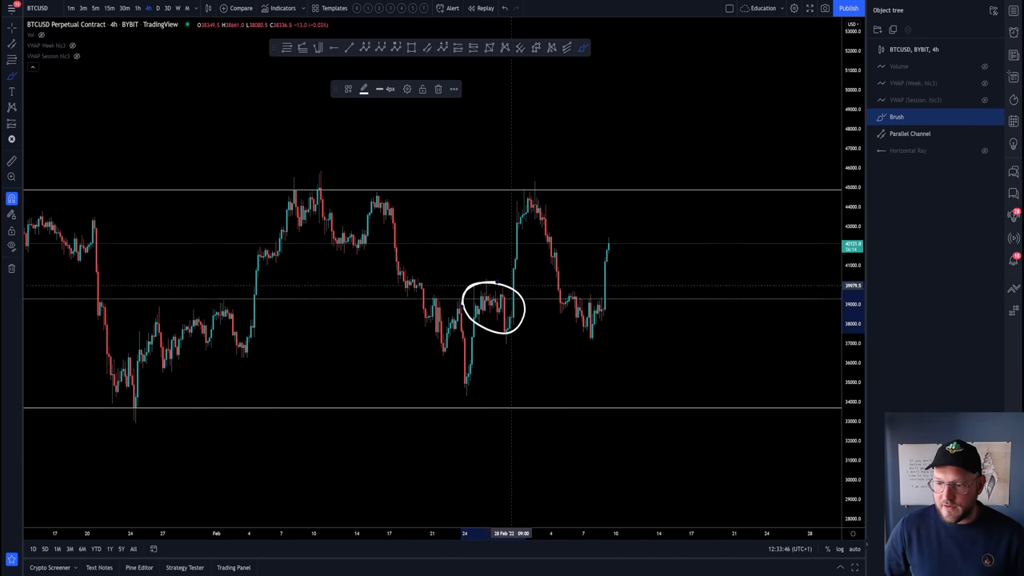
# - Circle the early-February midline touch, sketch the March-top drop, and box early-March consolidation
pyautogui.moveTo(208, 302); pyautogui.dragTo(236, 306)
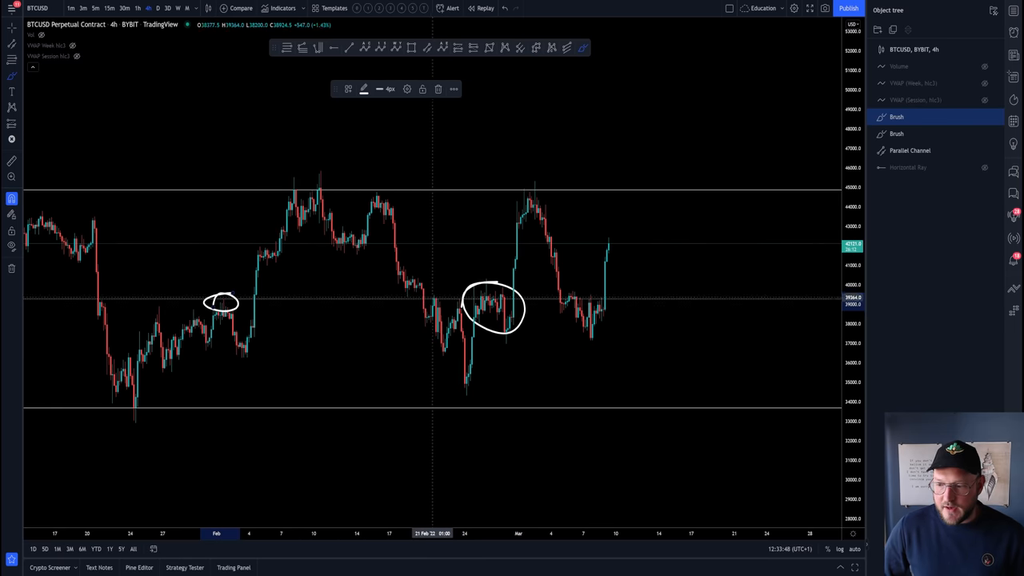
pyautogui.moveTo(420, 304); pyautogui.dragTo(444, 300)
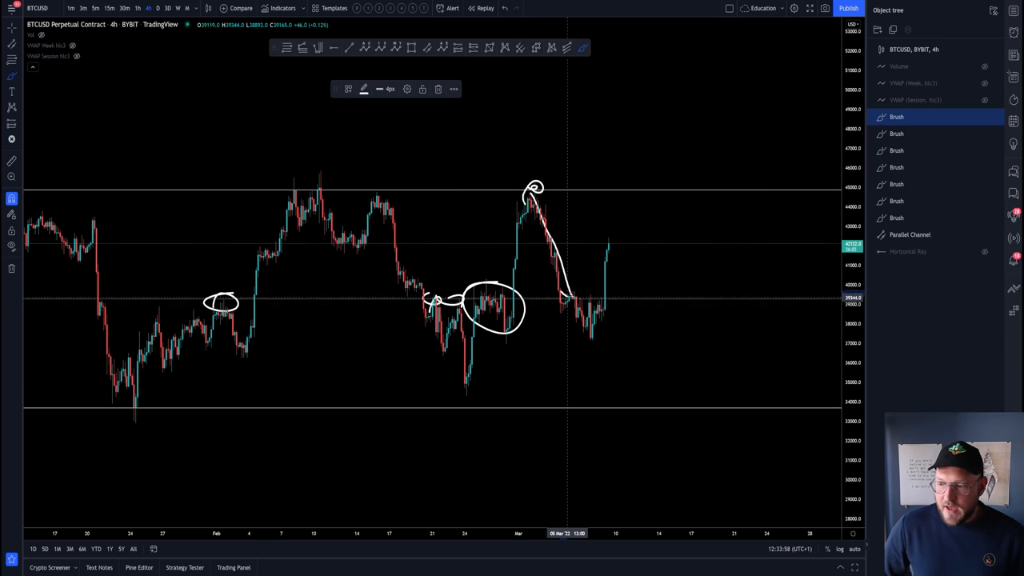
pyautogui.moveTo(567, 296); pyautogui.dragTo(608, 336)
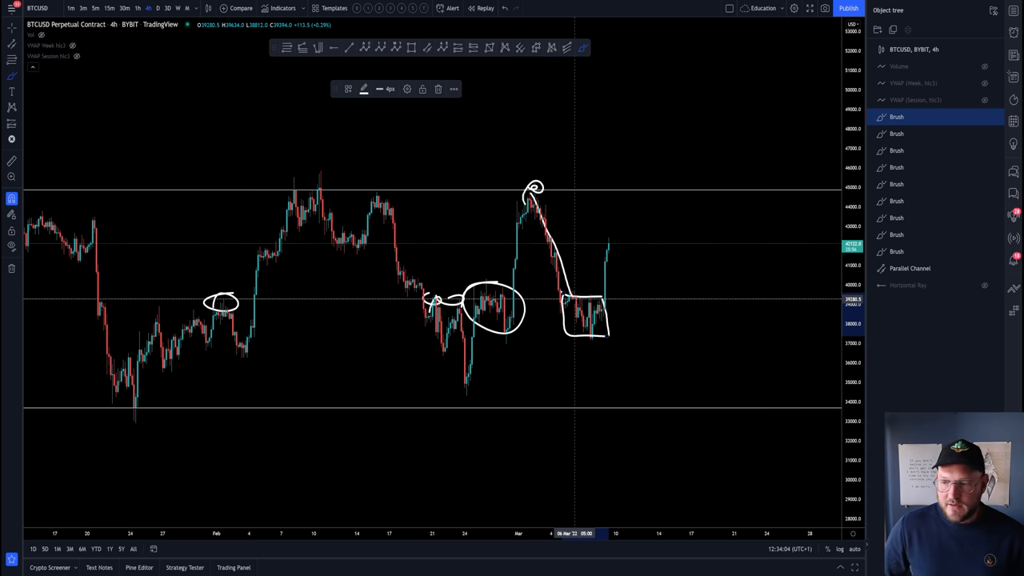
pyautogui.moveTo(596, 306)
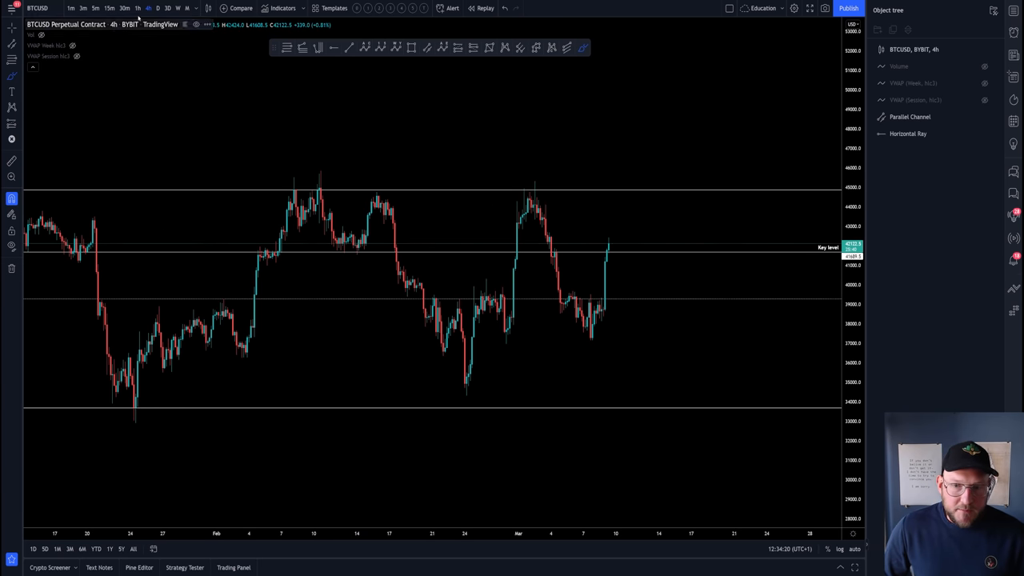
pyautogui.moveTo(137, 8)
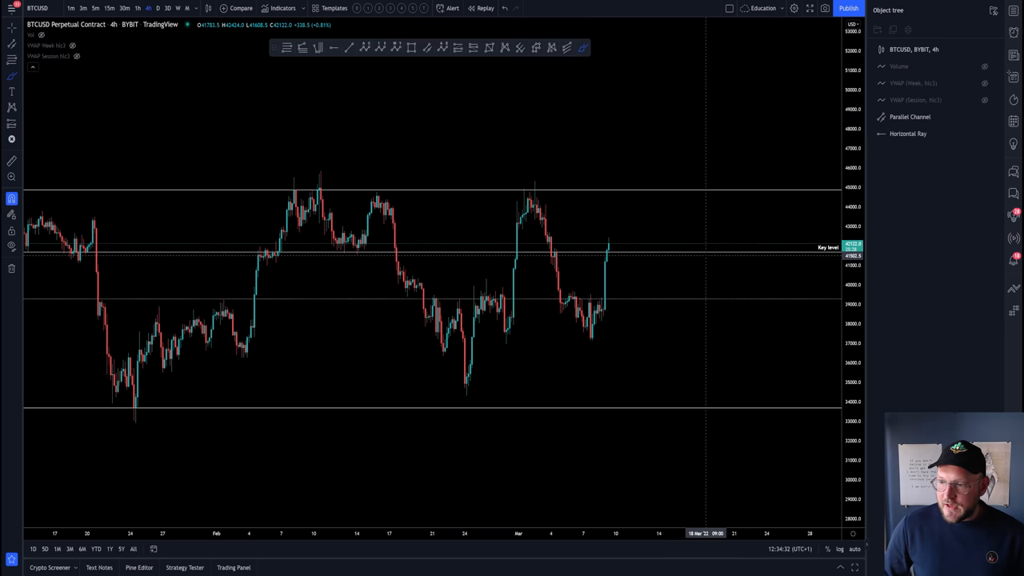
pyautogui.moveTo(690, 253)
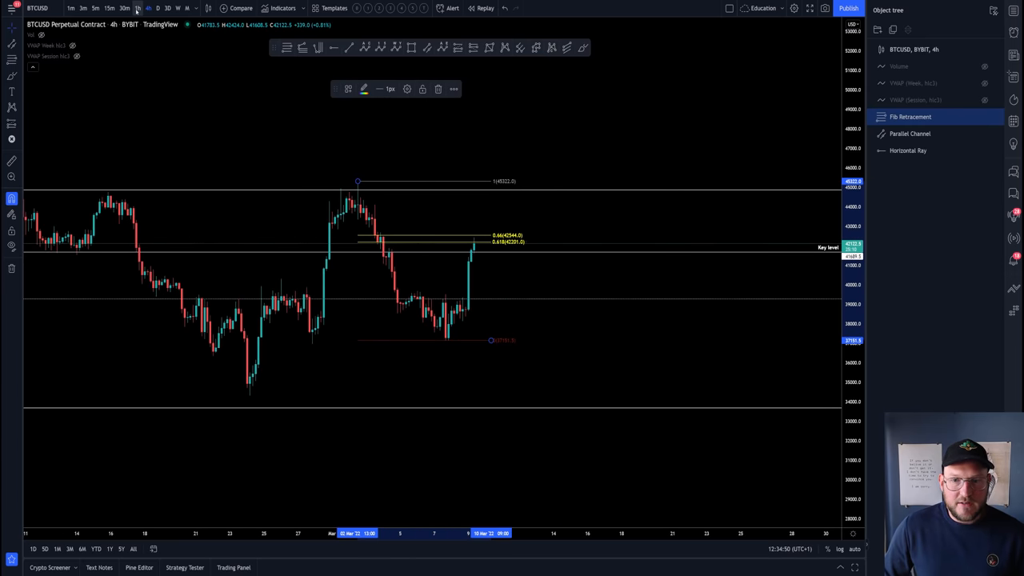
# - Switch the chart to 1-hour candles and pan the early-March swing into view
pyautogui.click(137, 8)
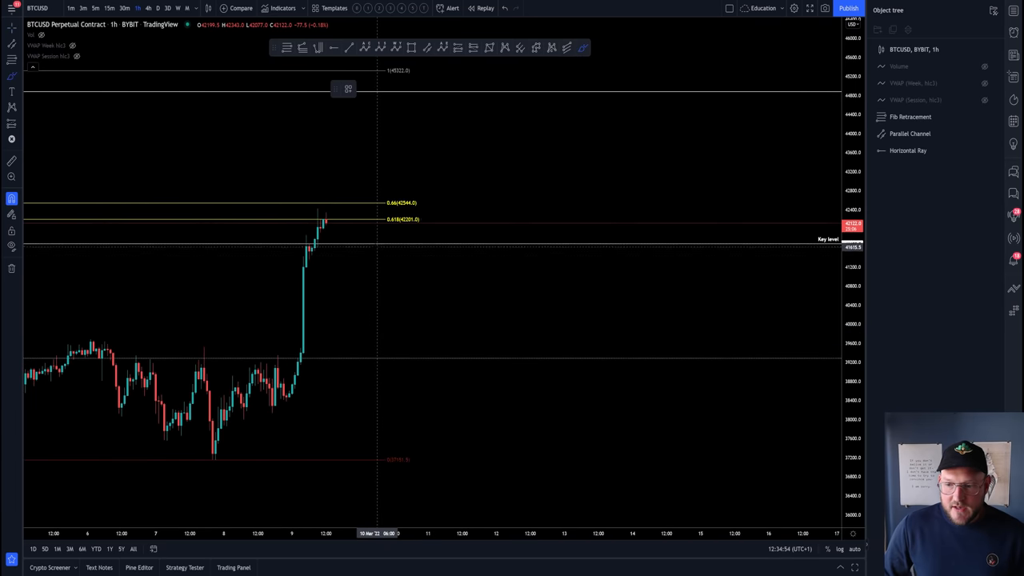
pyautogui.moveTo(300, 232); pyautogui.dragTo(416, 252)
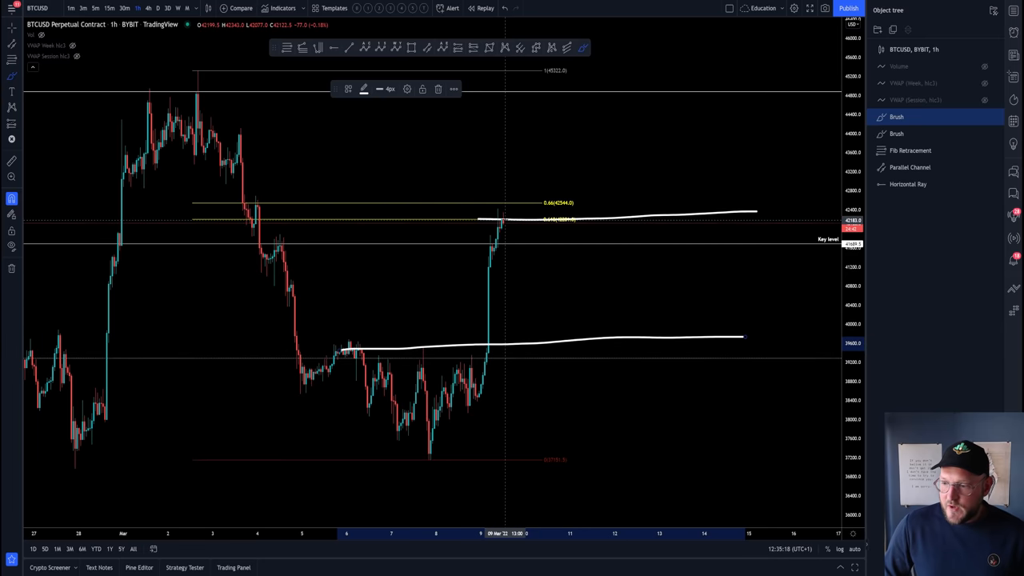
pyautogui.moveTo(503, 220); pyautogui.dragTo(537, 286)
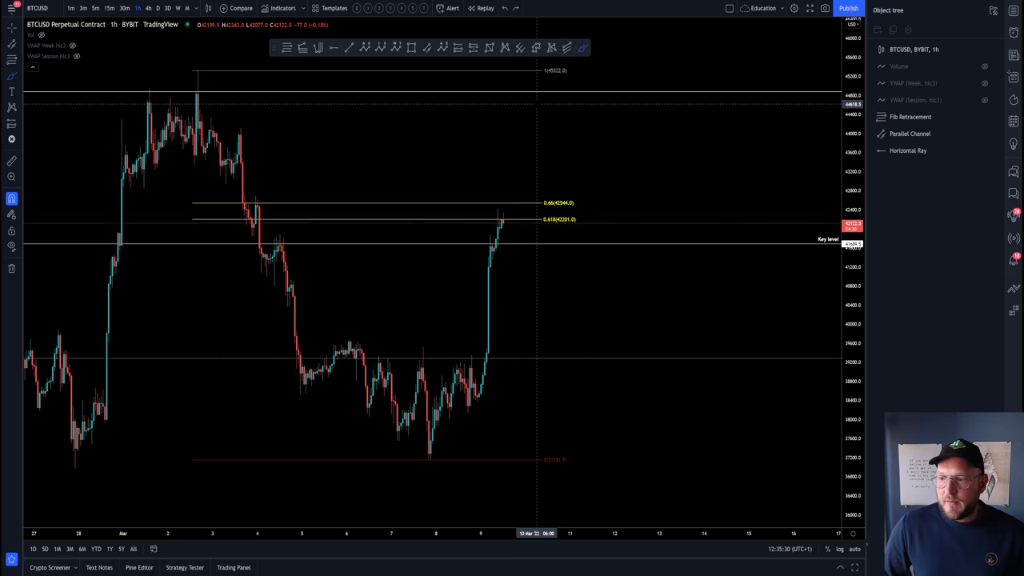
pyautogui.moveTo(516, 103); pyautogui.dragTo(580, 102)
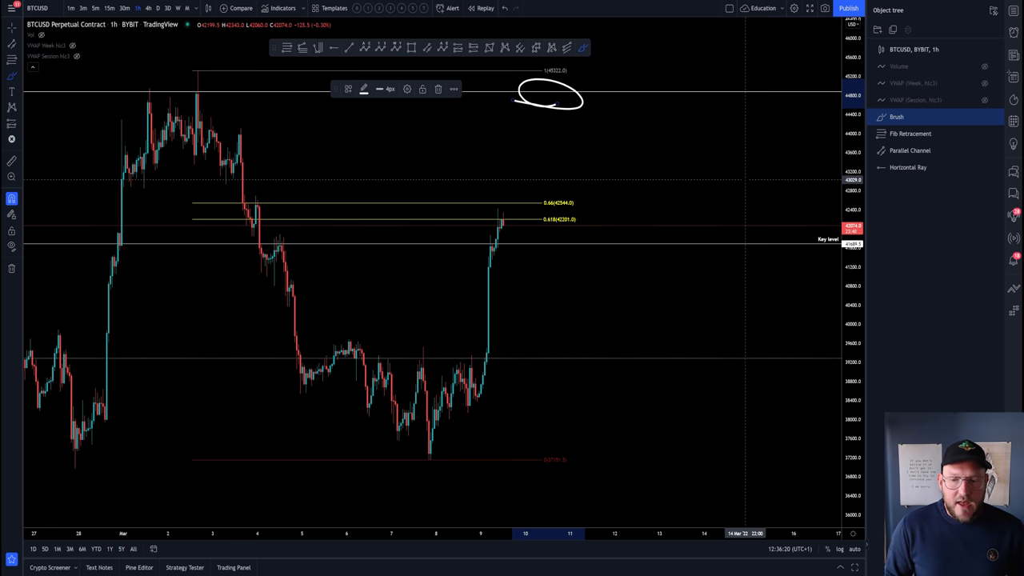
pyautogui.moveTo(337, 352)
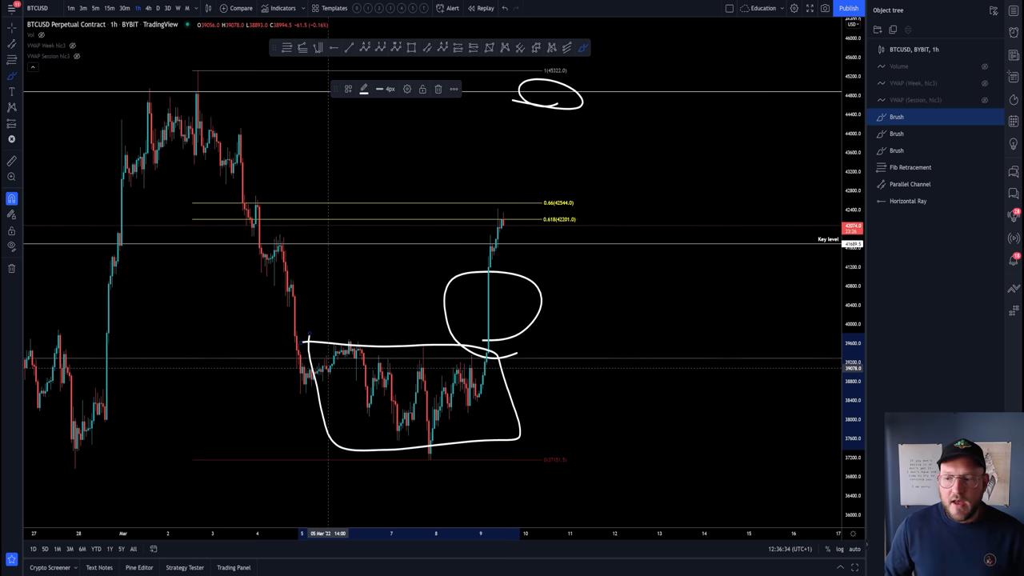
pyautogui.moveTo(520, 244)
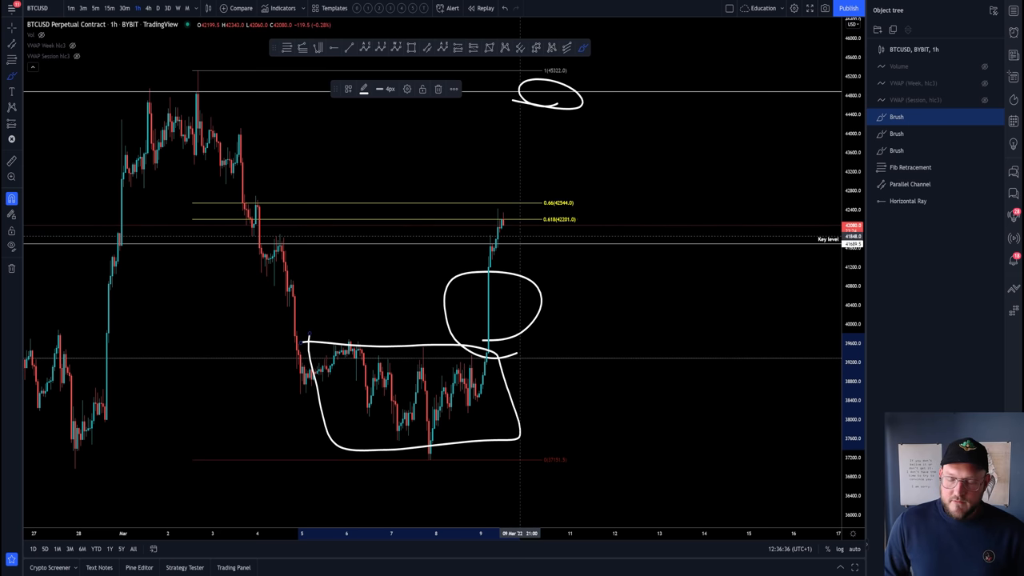
# - Circle the latest candles sitting at the 0.618 Fibonacci level
pyautogui.moveTo(476, 228); pyautogui.dragTo(523, 228)
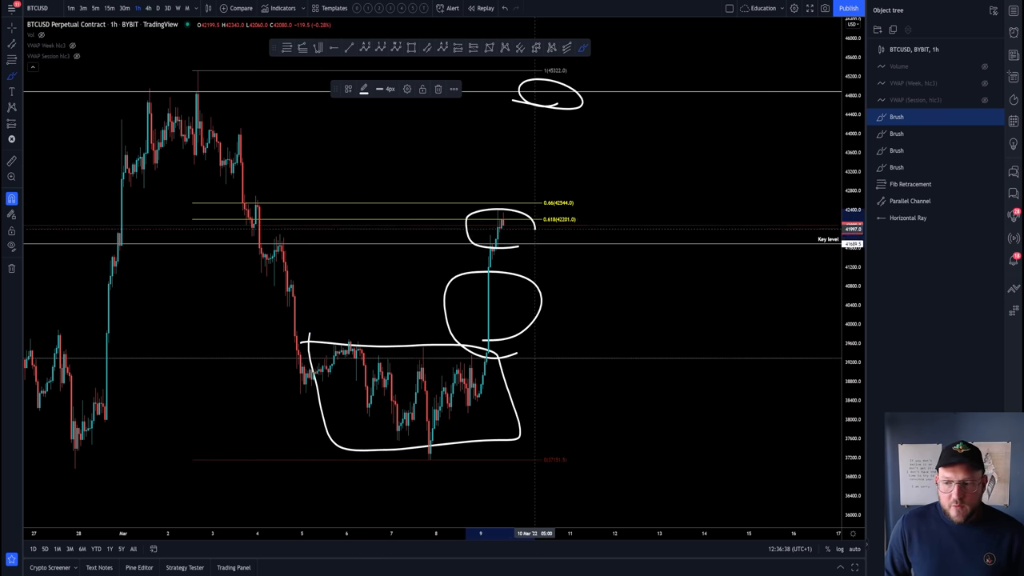